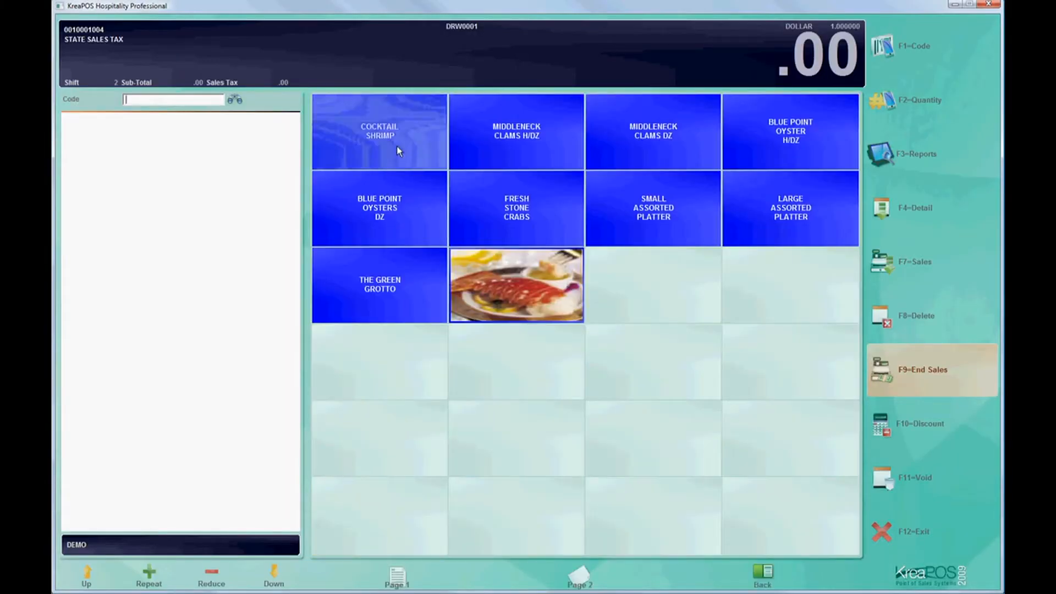
Add a Cocktail of shrimp at 12.95 to the order and go to the Beverages category.
left_click(378, 131)
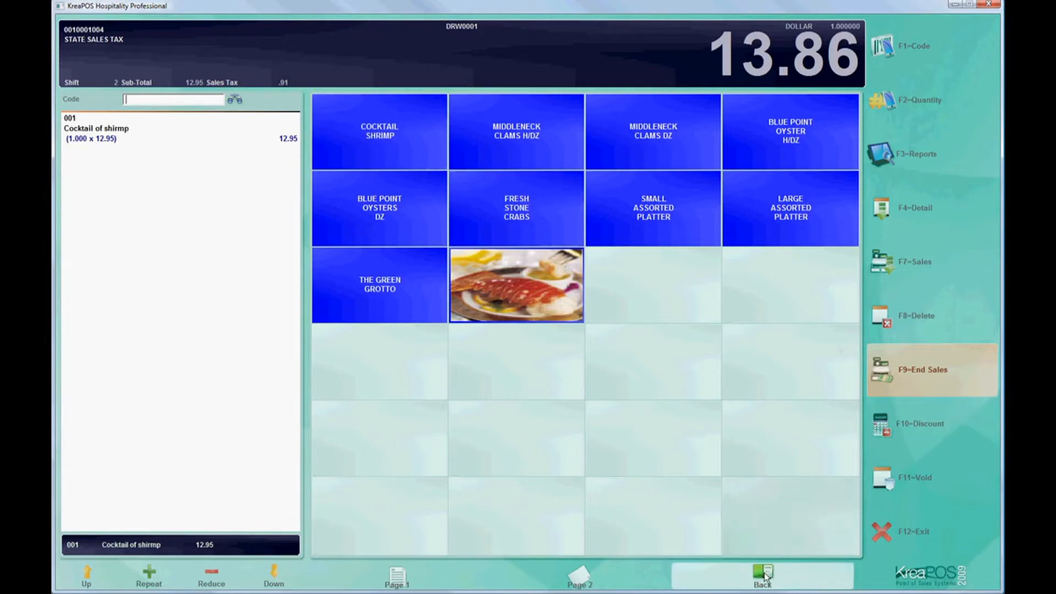
left_click(762, 576)
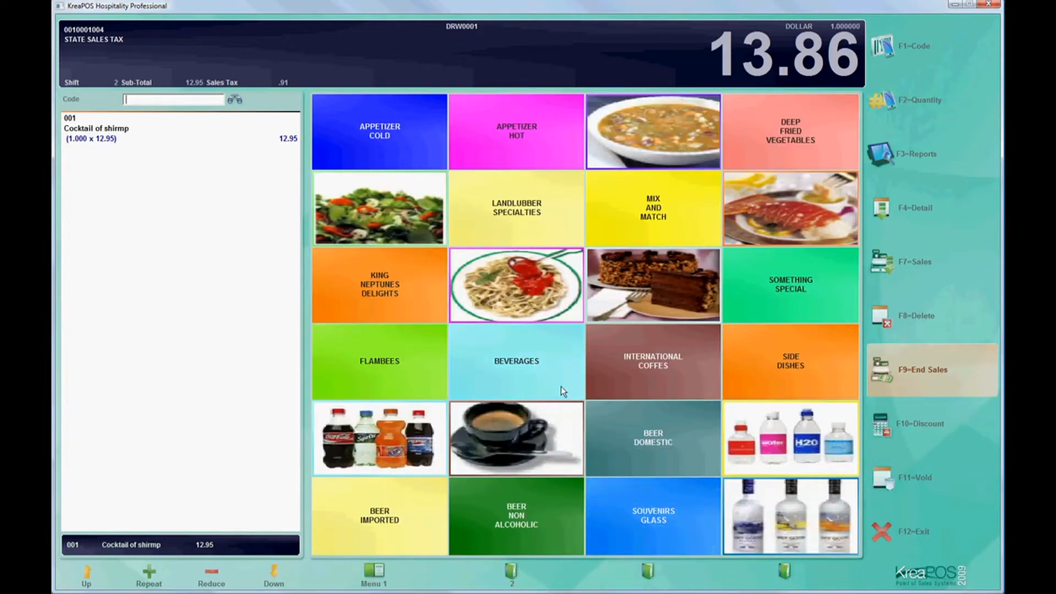
left_click(516, 361)
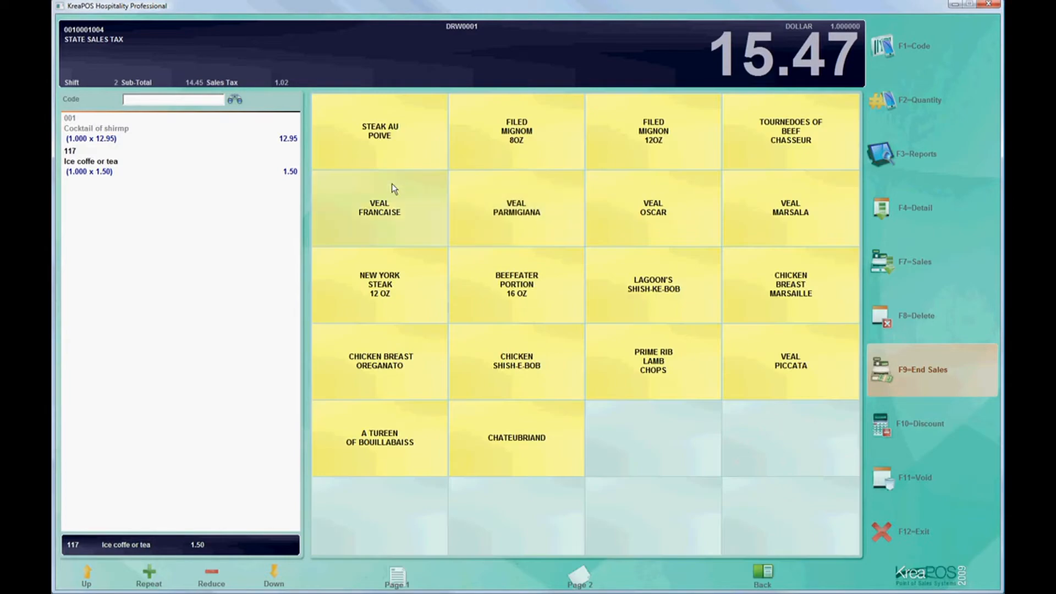
Add Steak au poive and end sales to reach the cash payment screen for 47.52.
left_click(379, 131)
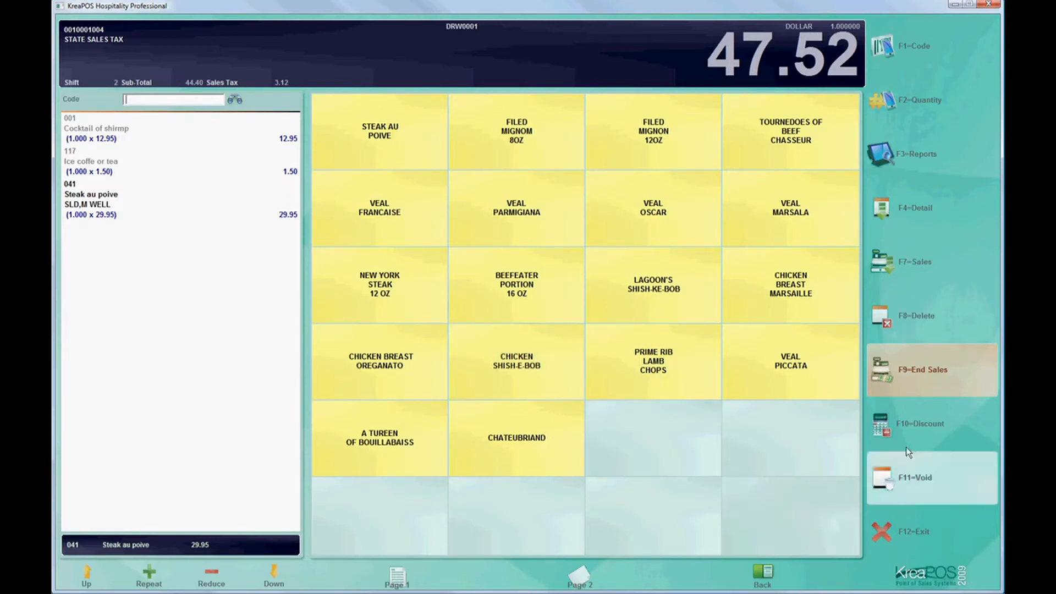
left_click(931, 369)
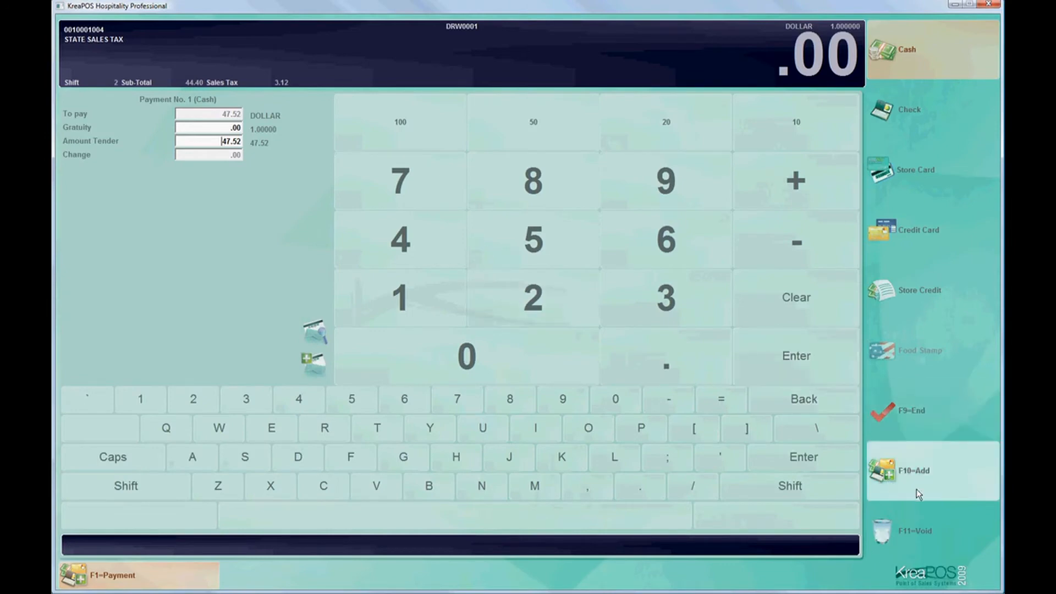
Add a second cash payment so the 47.52 bill splits into two 23.76 payments.
left_click(914, 470)
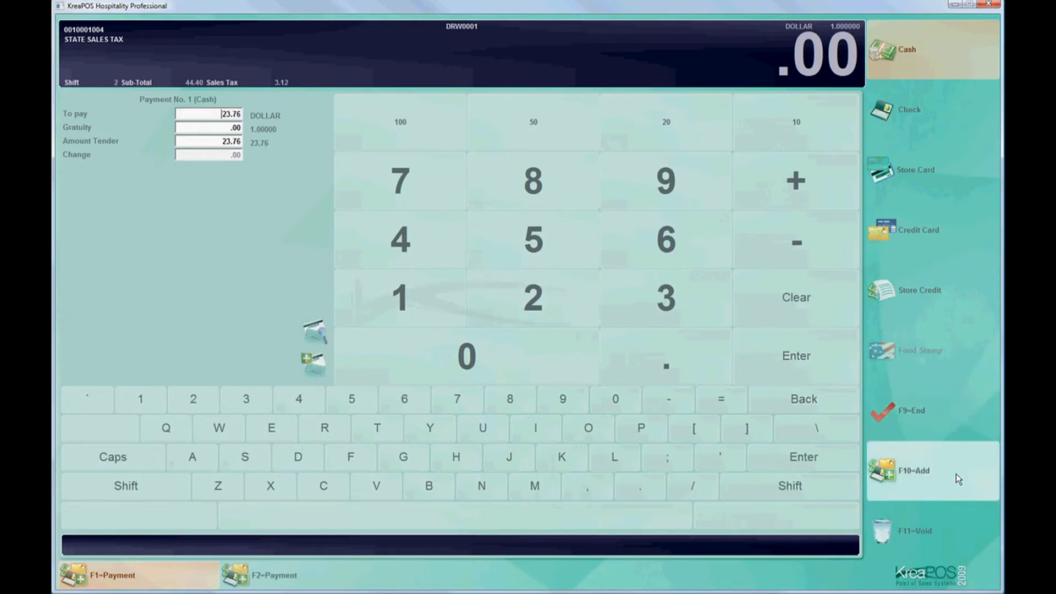
left_click(913, 470)
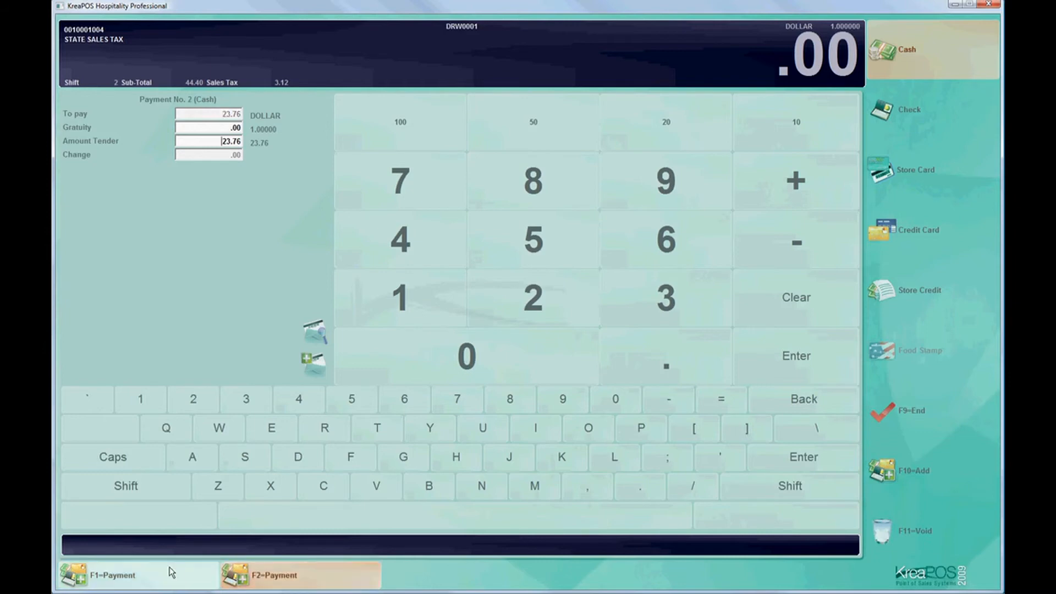
left_click(112, 574)
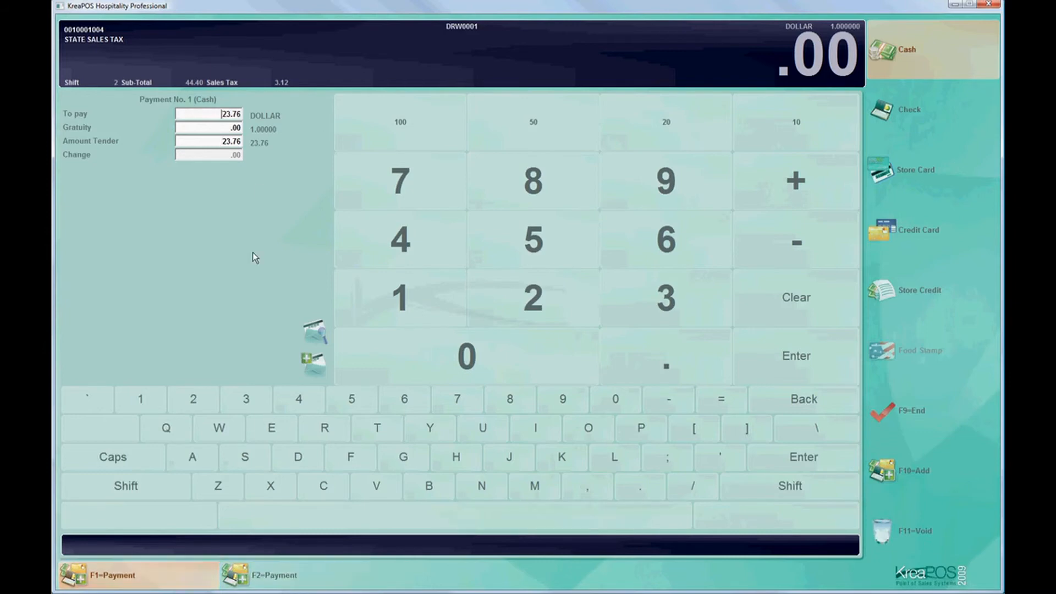
mouse_move(212, 130)
type("40.")
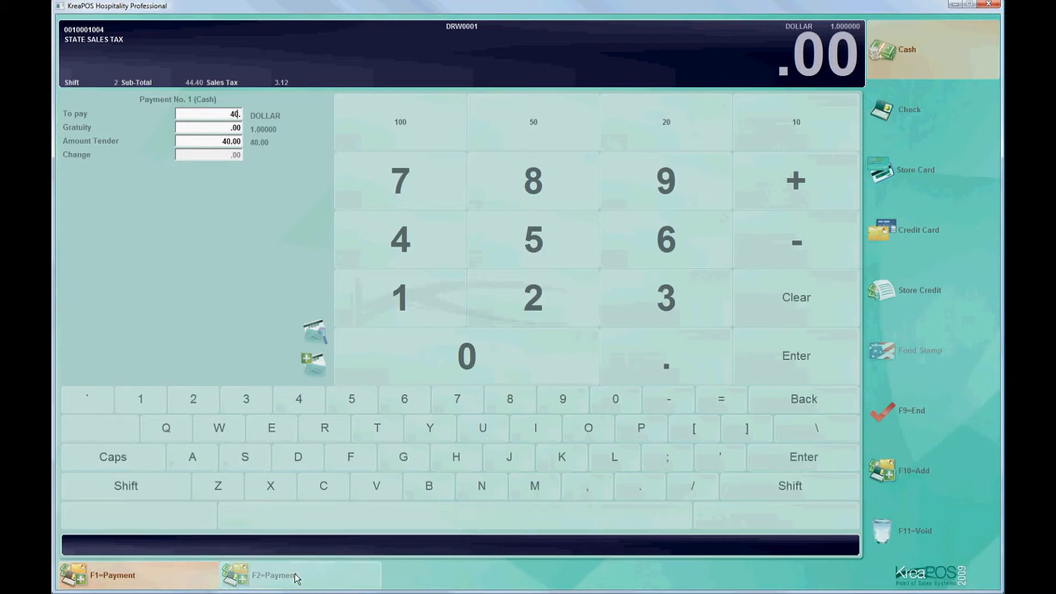
Tender 40.00 and 10.00 cash across the two payments and finalize the sale with 2.48 change.
left_click(273, 576)
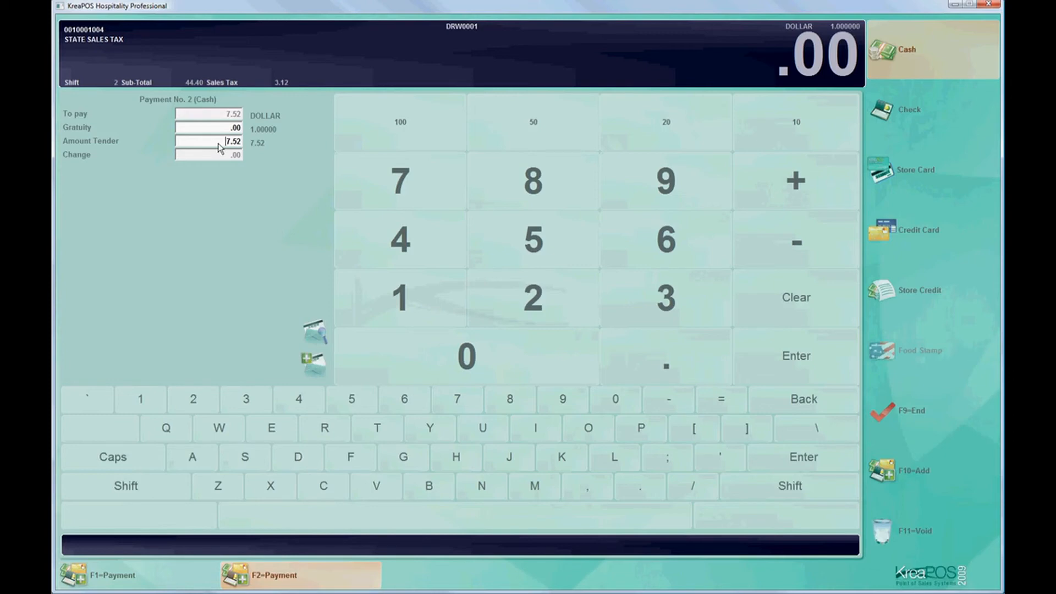
left_click(795, 123)
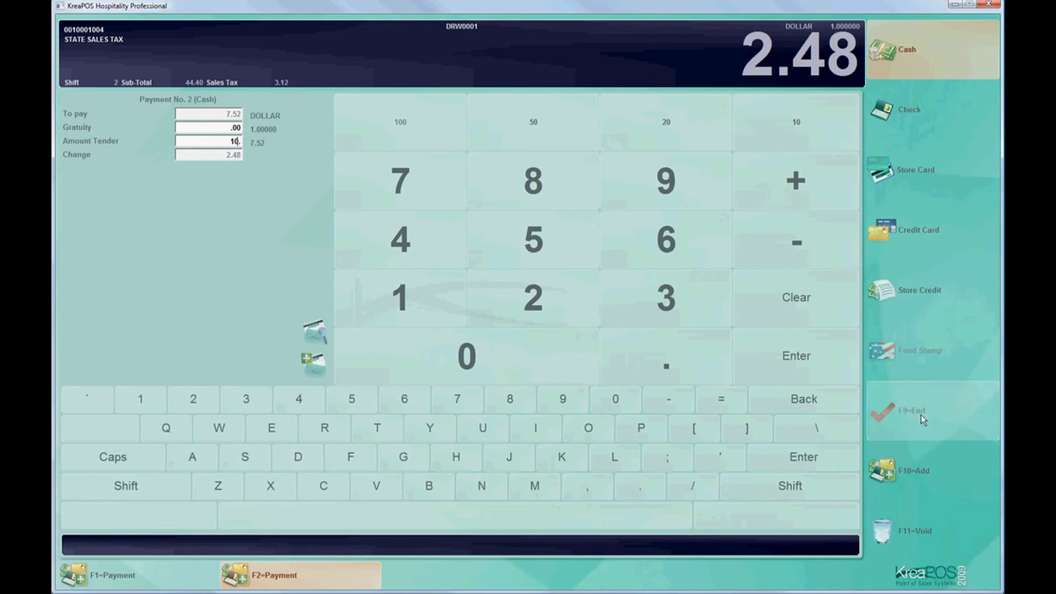
left_click(933, 410)
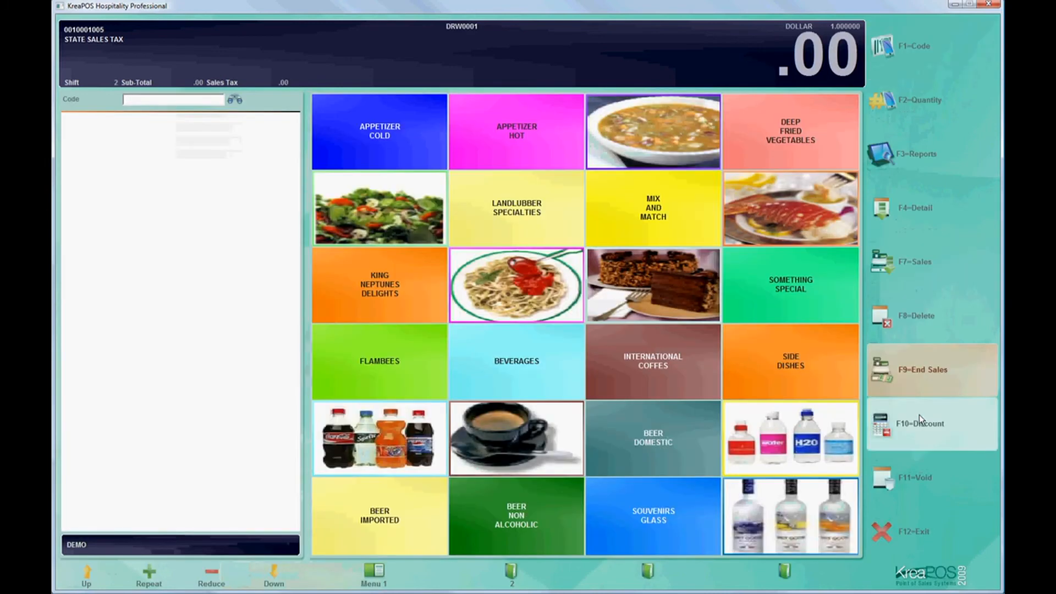
mouse_move(908, 537)
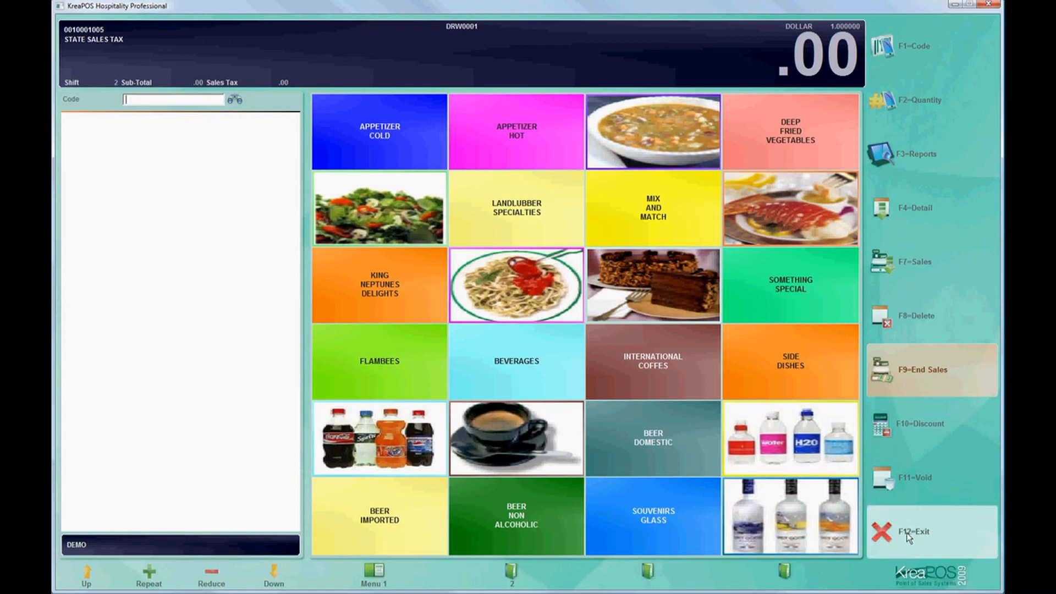